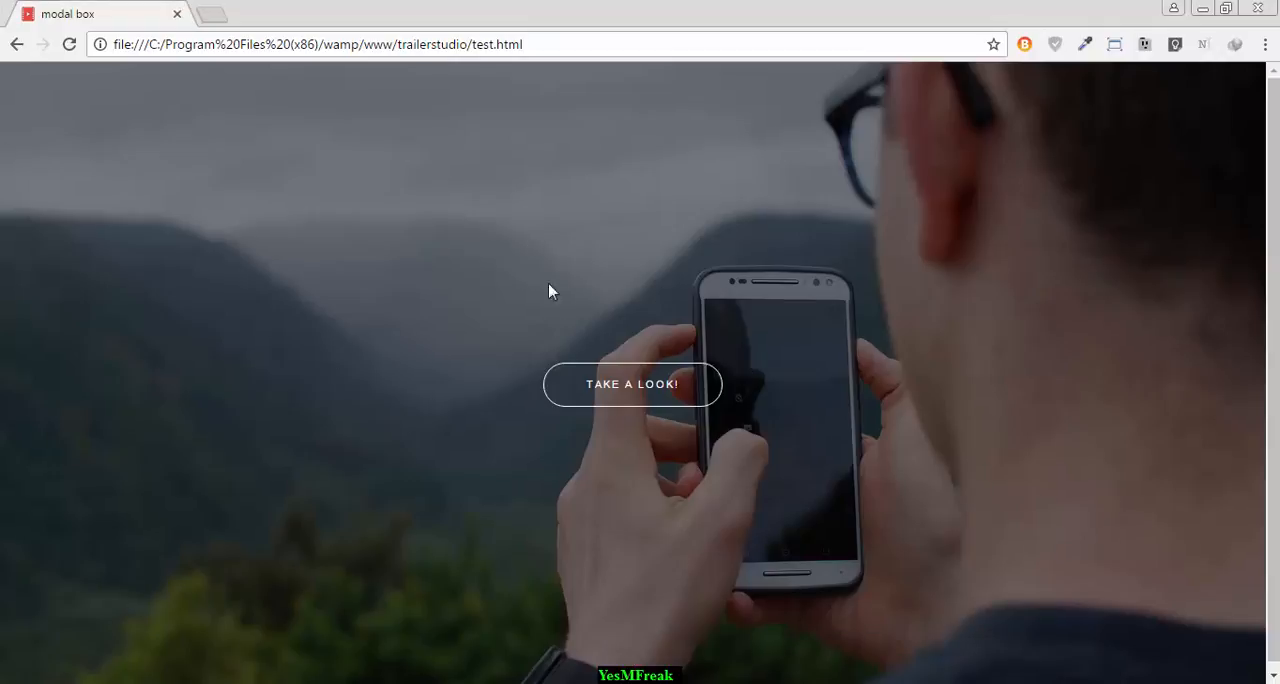
mouse_move(996, 328)
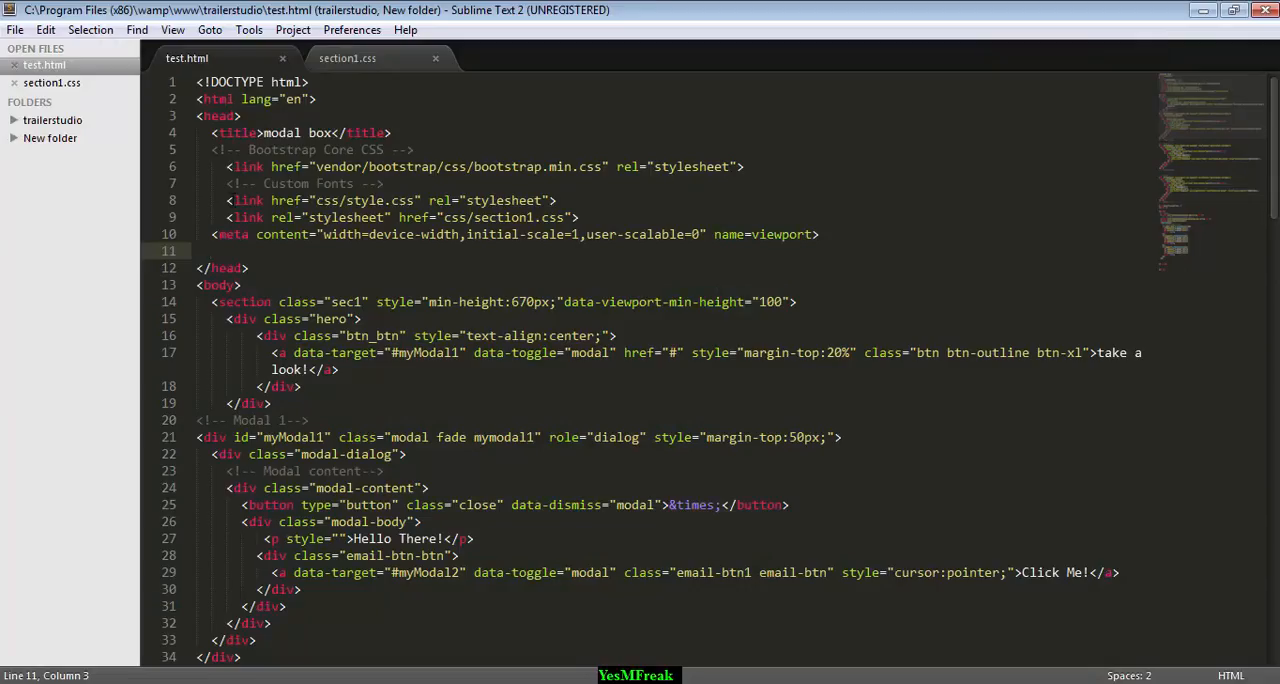
Run the modal chain from Hello There! to Hello Again!, reopen it and dismiss it.
scroll("down", 3)
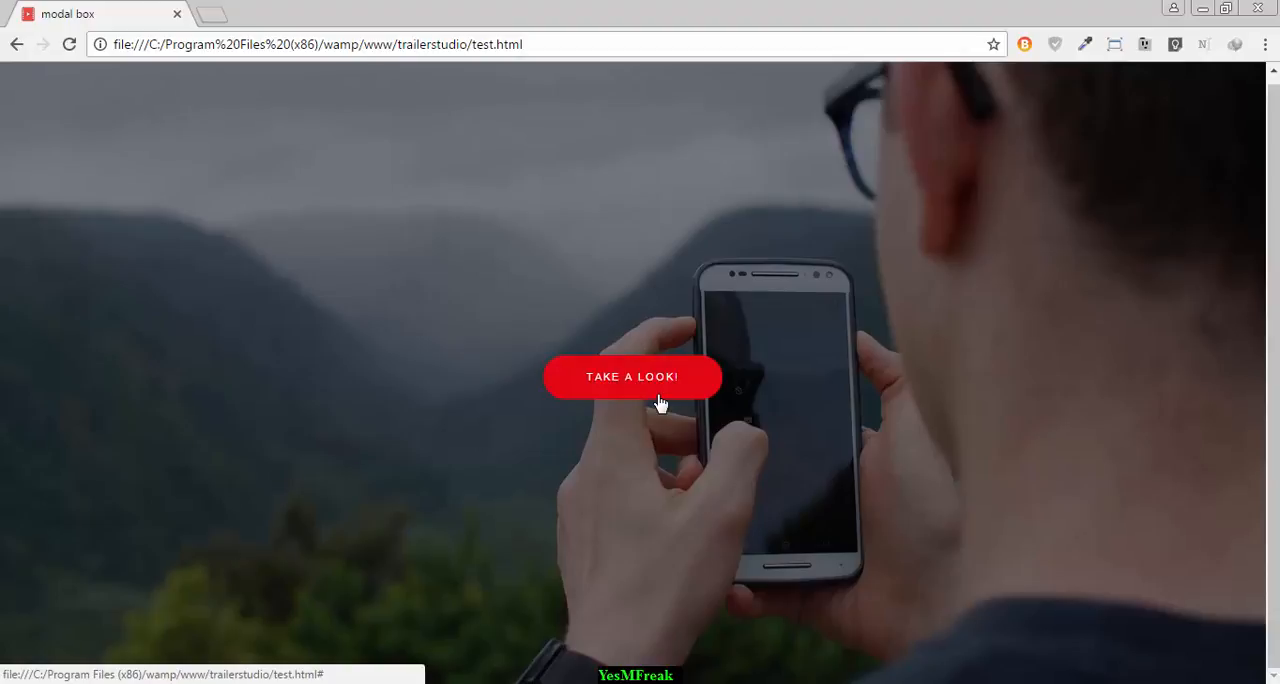
left_click(632, 376)
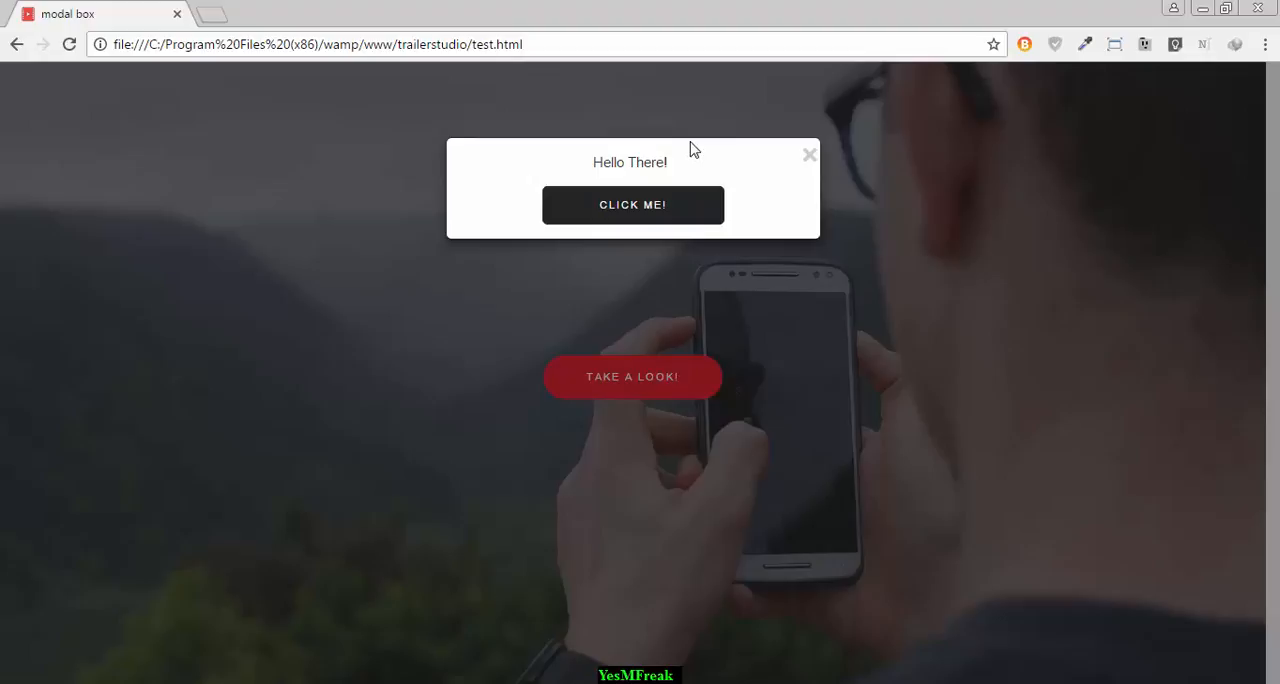
mouse_move(668, 204)
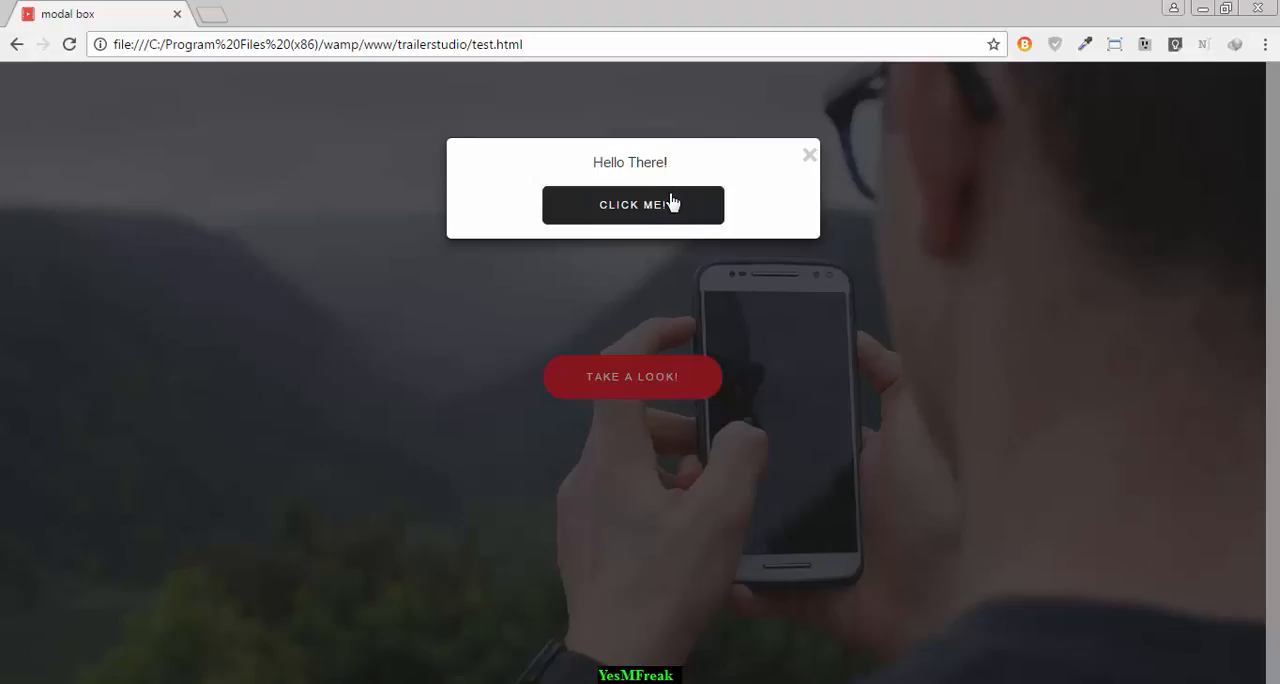
left_click(632, 204)
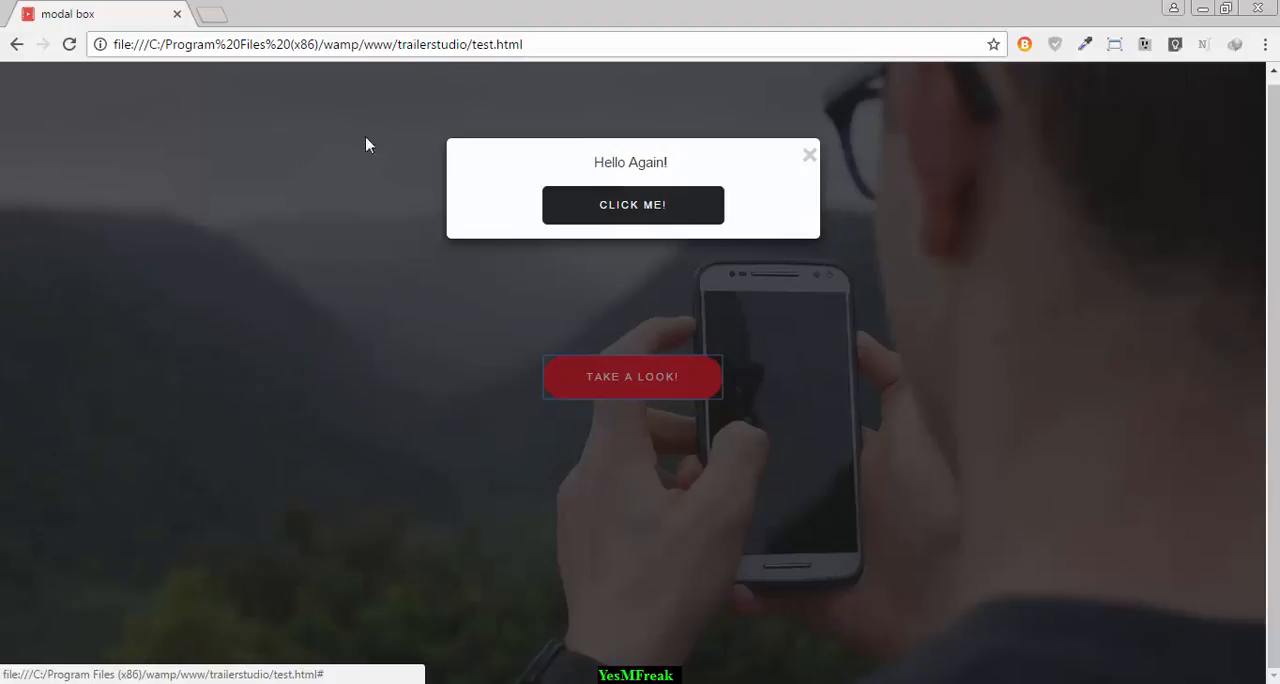
mouse_move(684, 246)
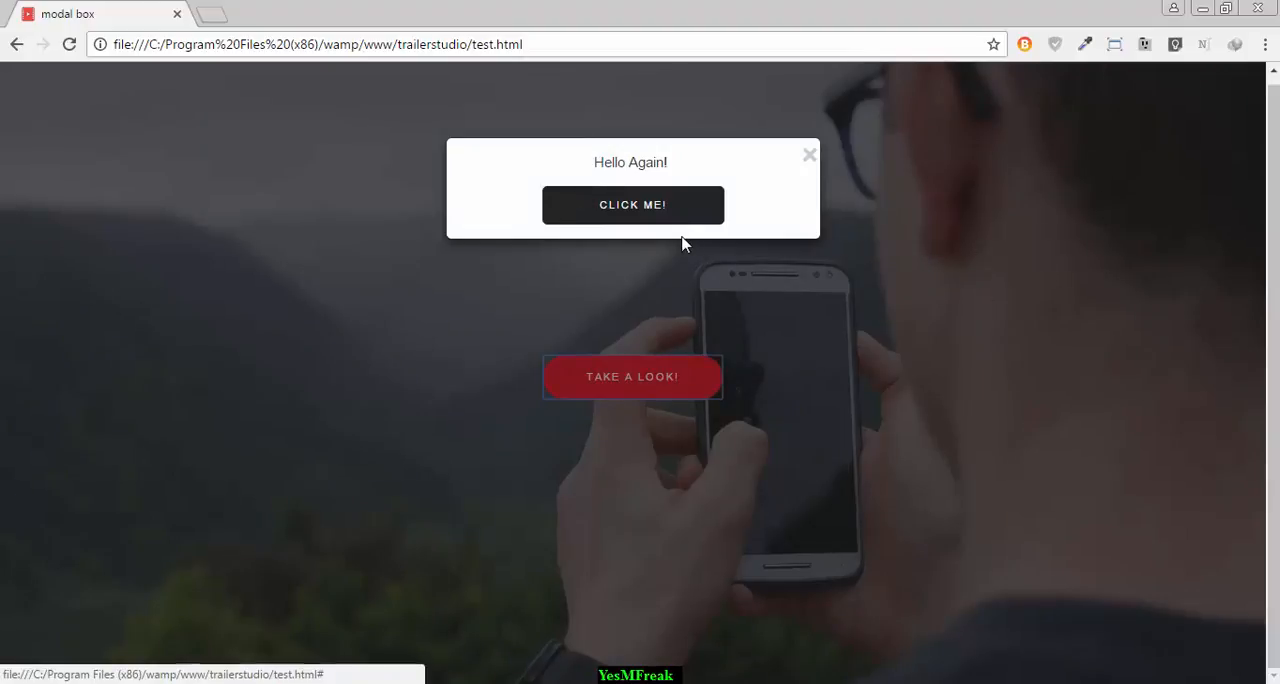
mouse_move(1014, 196)
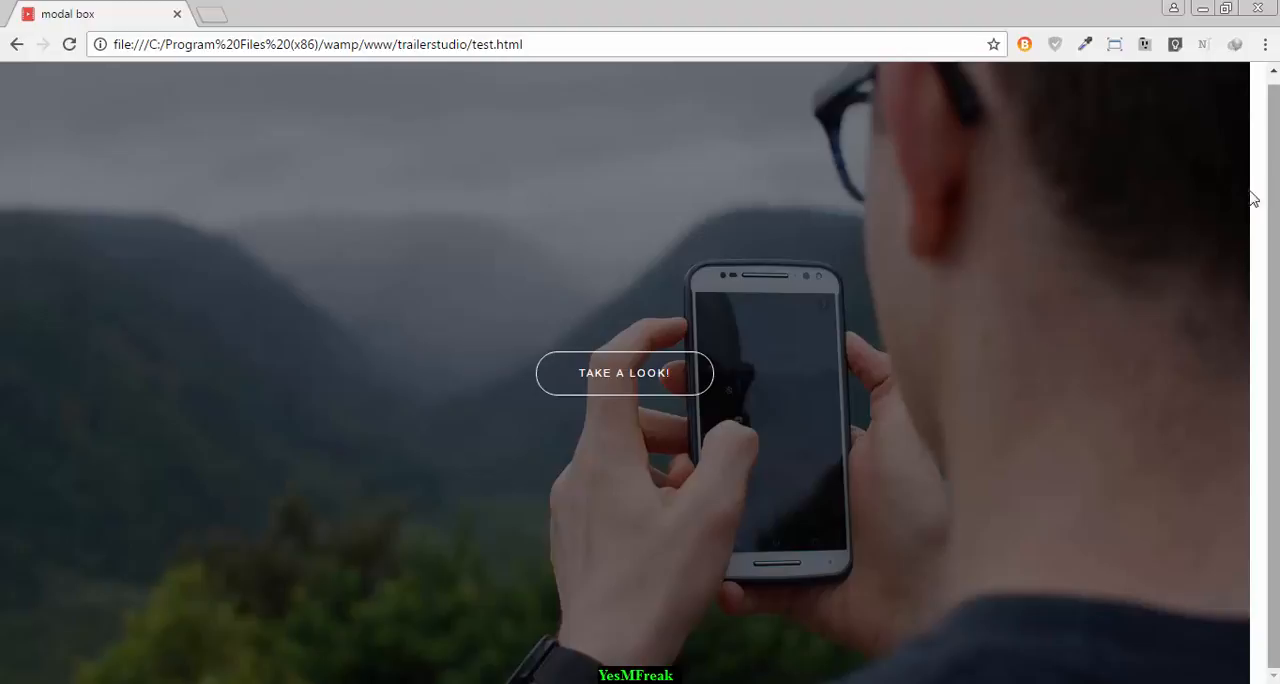
mouse_move(670, 332)
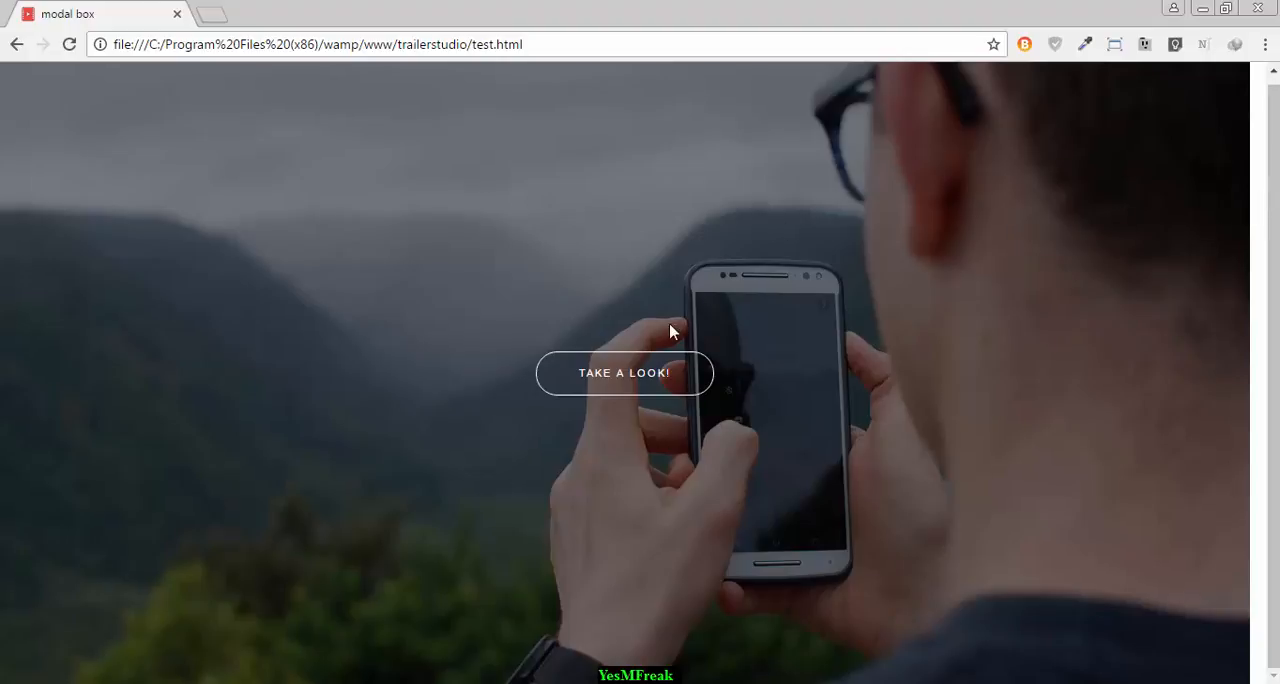
mouse_move(710, 352)
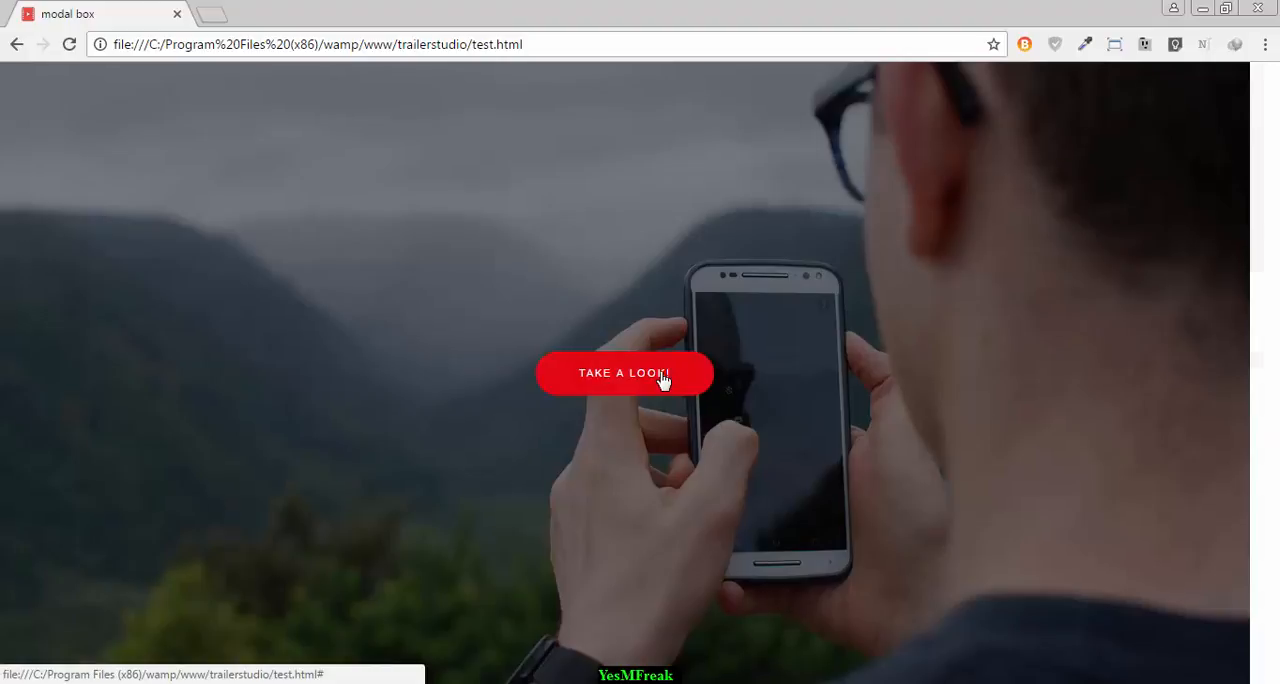
left_click(624, 372)
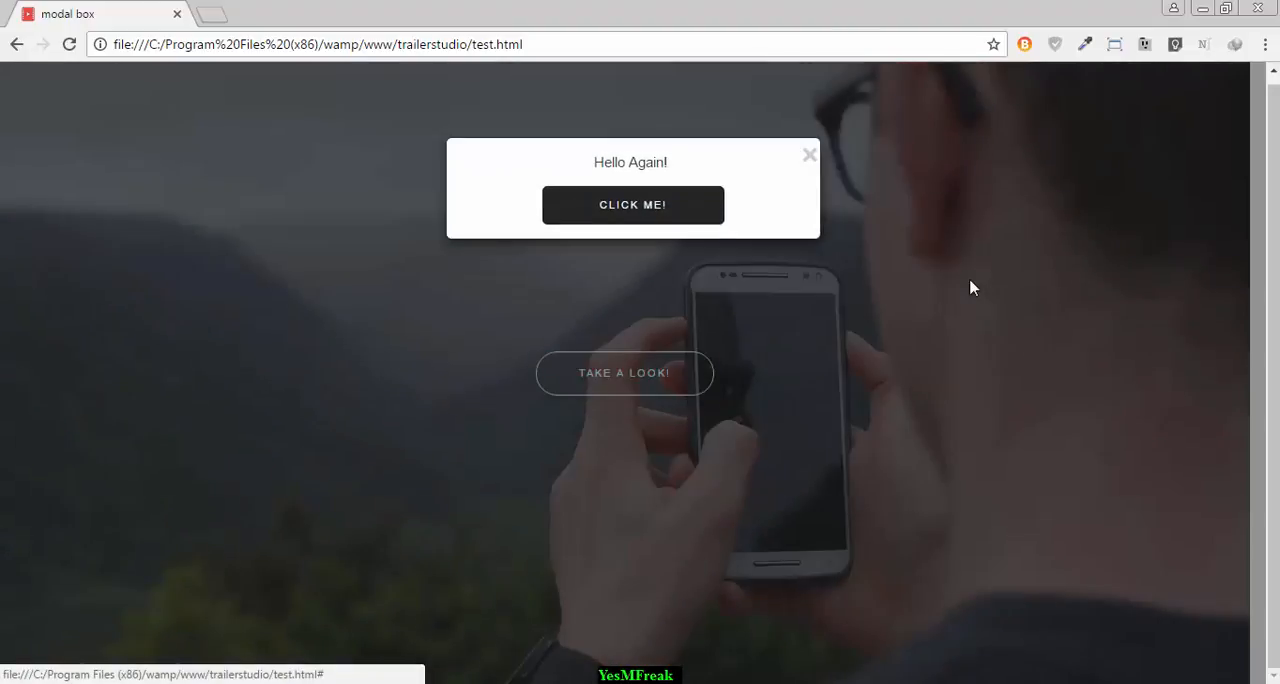
left_click(808, 154)
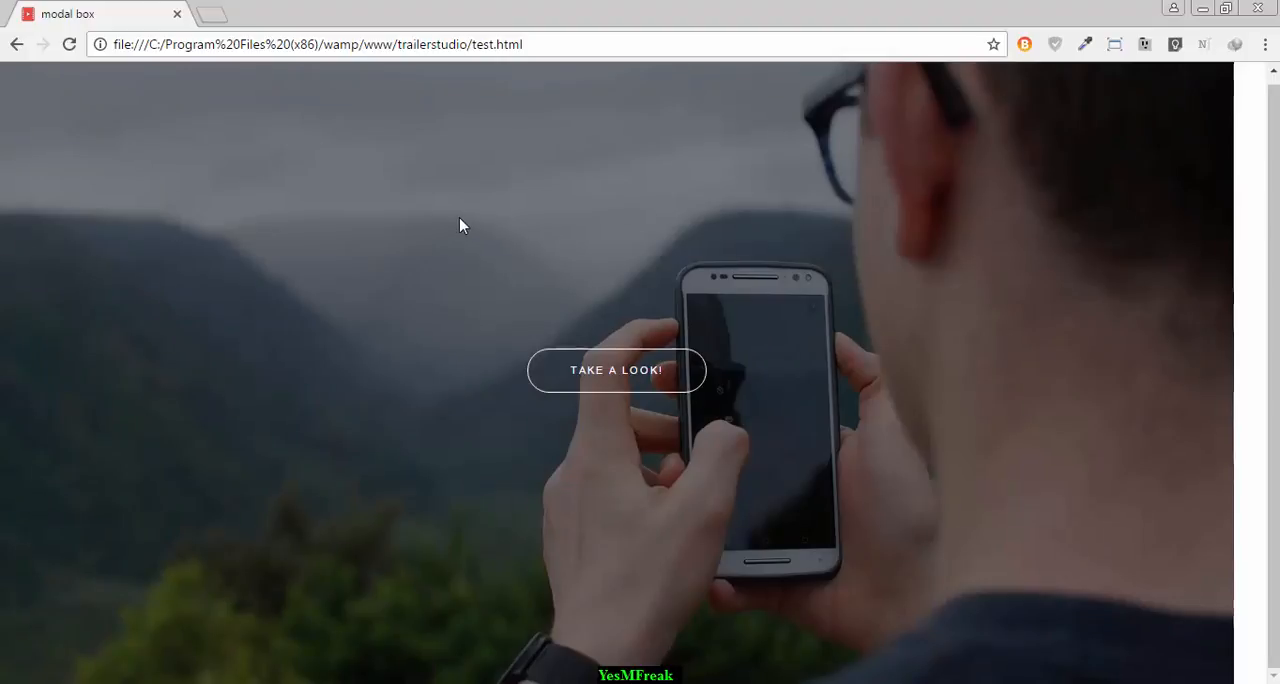
Inspect the page in DevTools, reload, and step to the Hello Again! modal watching body padding.
right_click(462, 226)
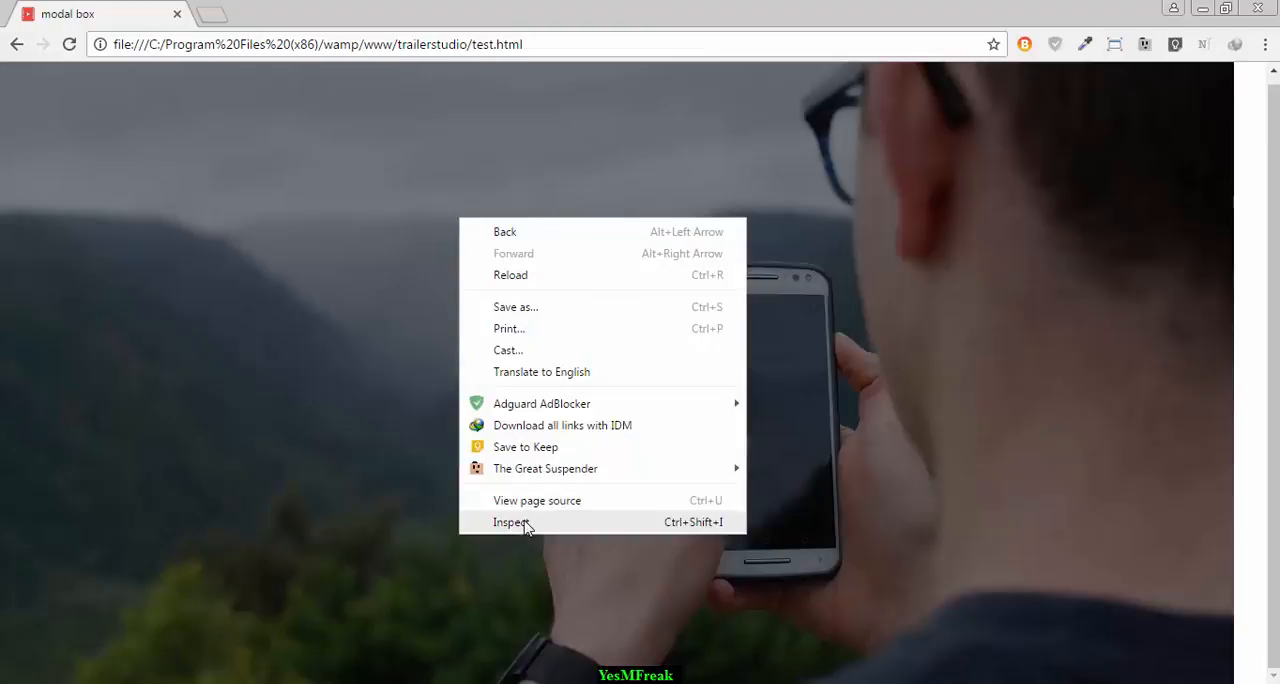
left_click(510, 522)
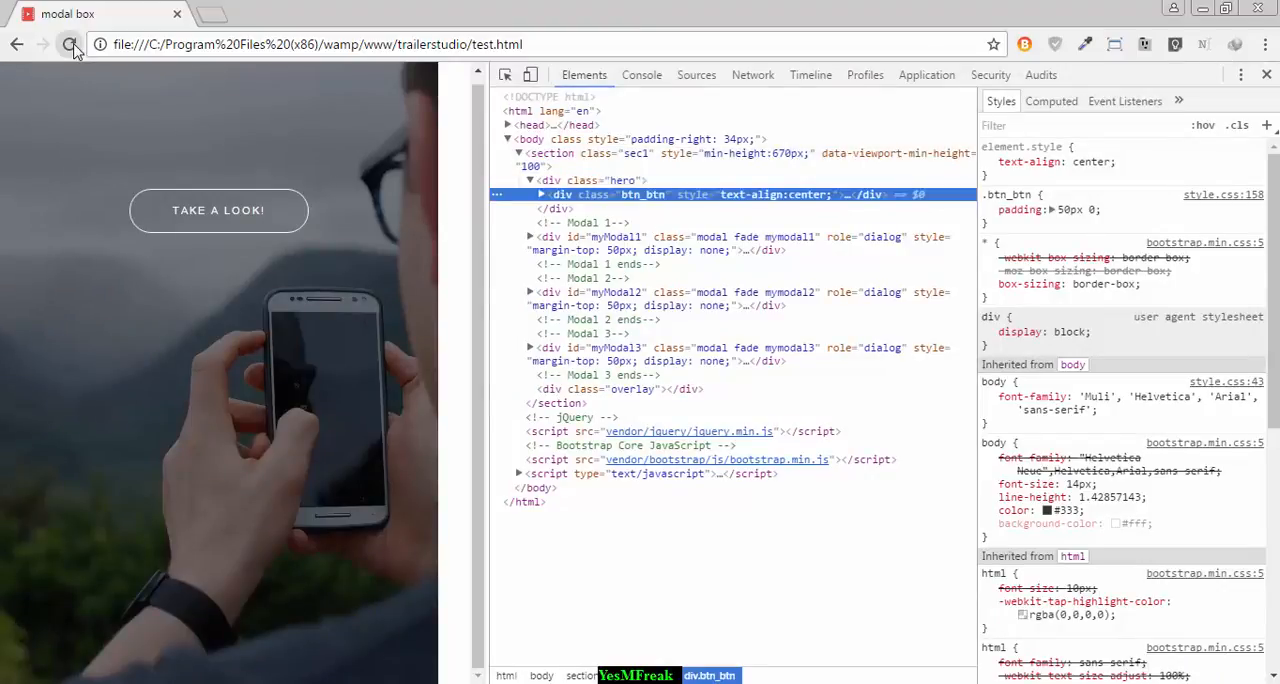
left_click(218, 210)
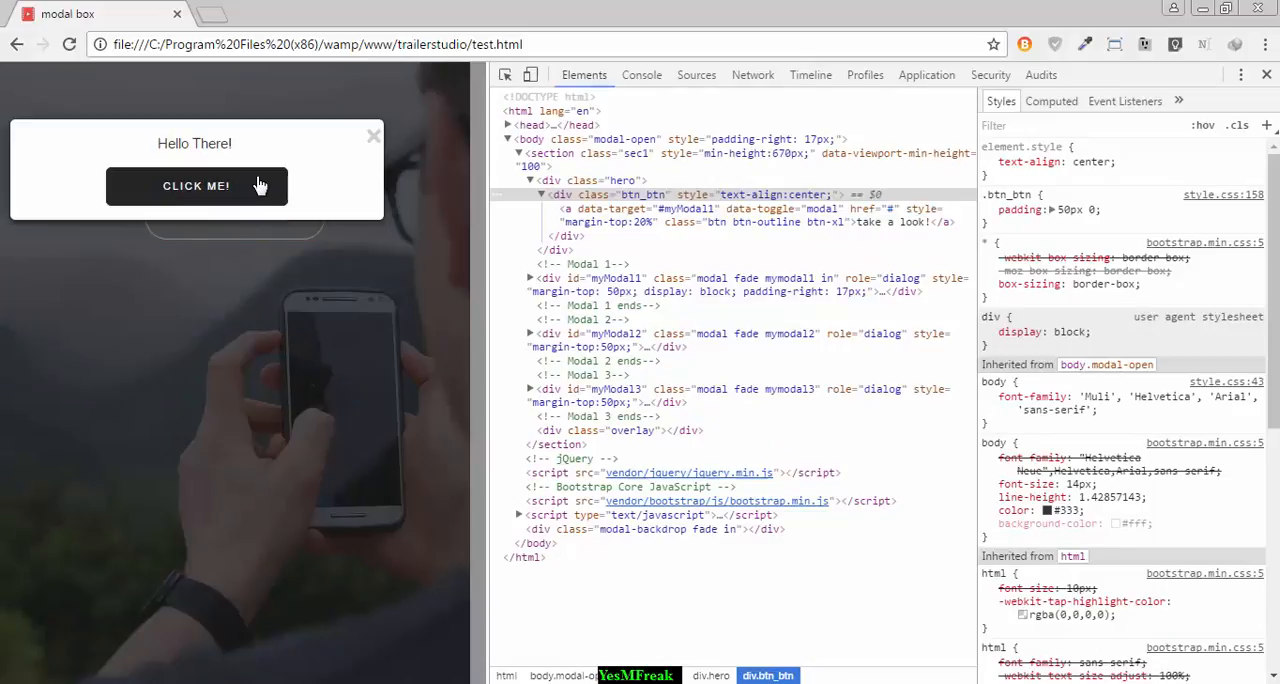
left_click(196, 186)
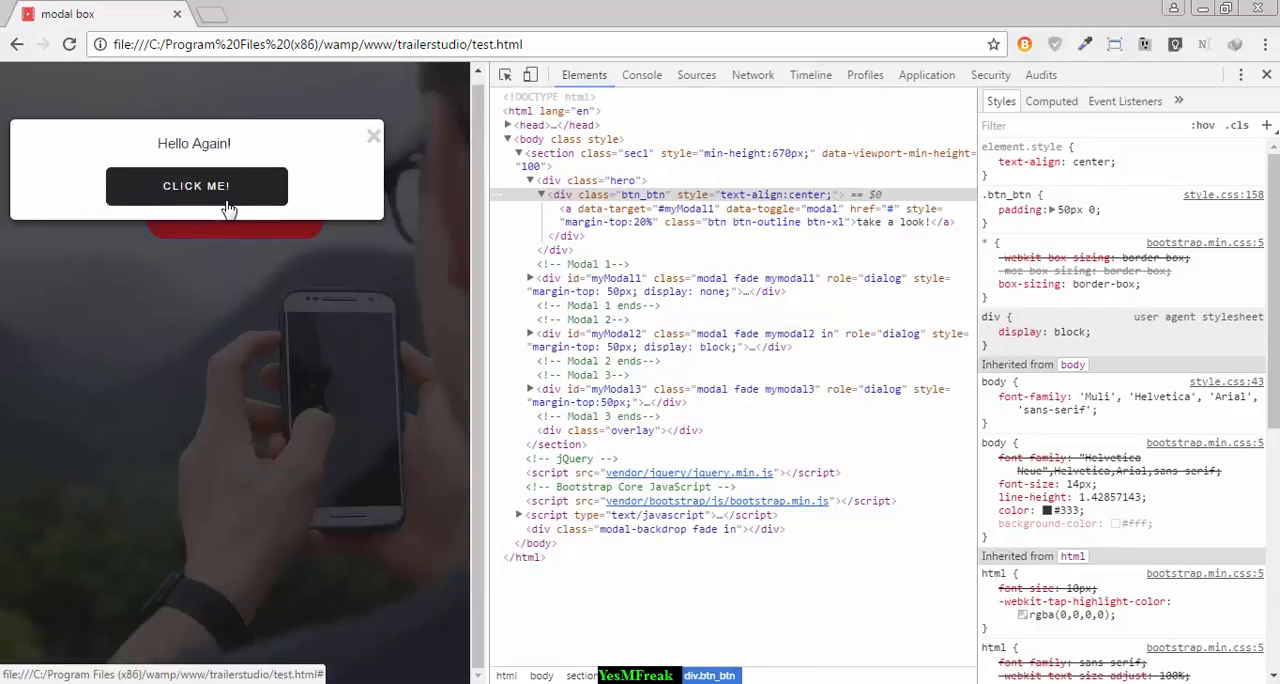
mouse_move(404, 224)
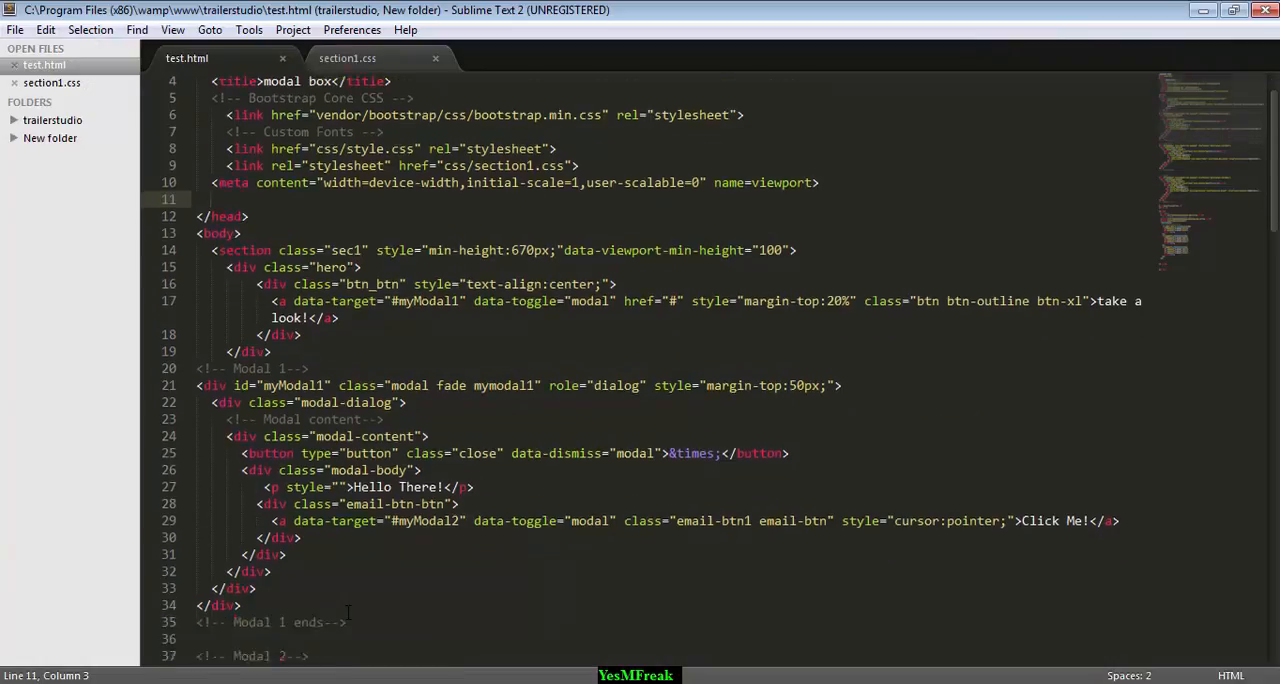
Review the body.modal-open-noscroll margin and overflow rules in section1.css and save.
scroll("down", 3)
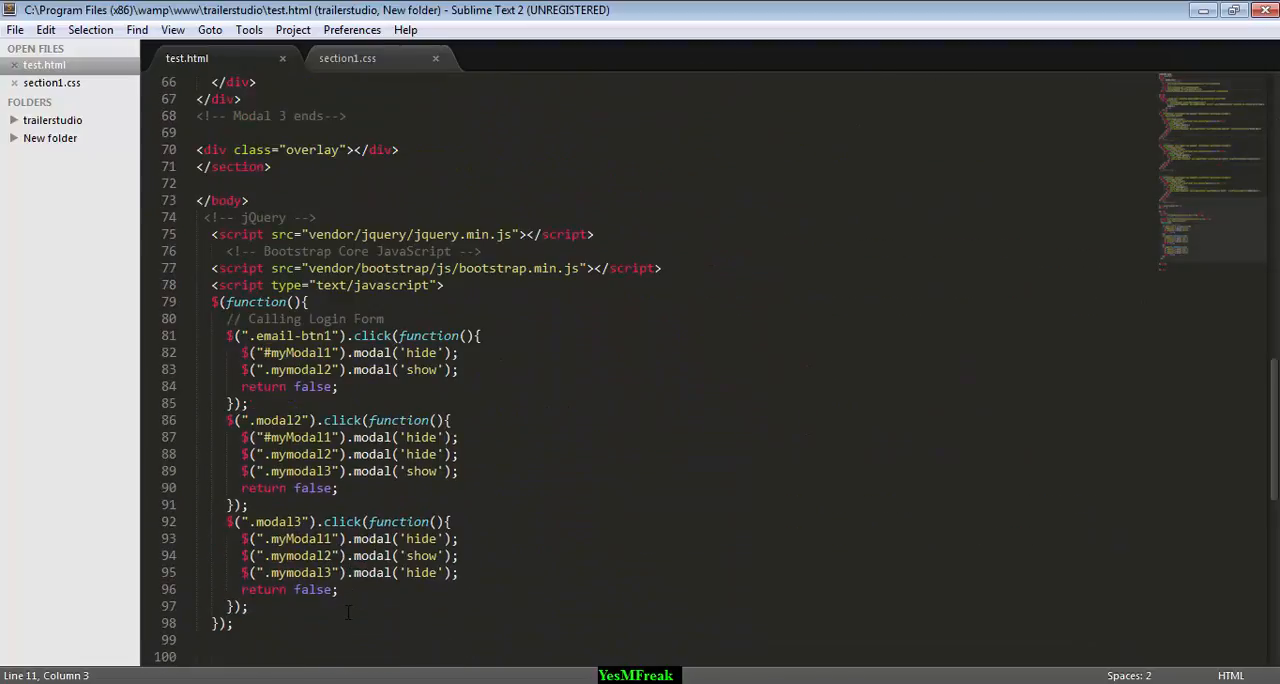
scroll("down", 3)
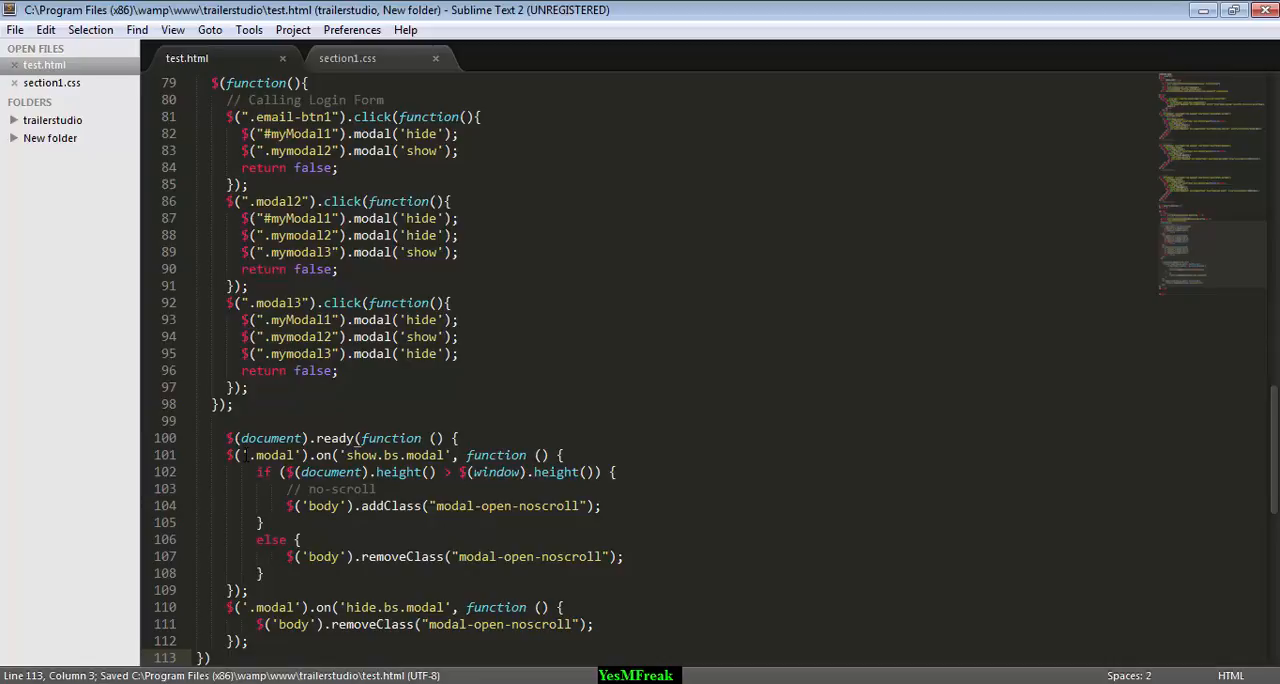
left_click(348, 58)
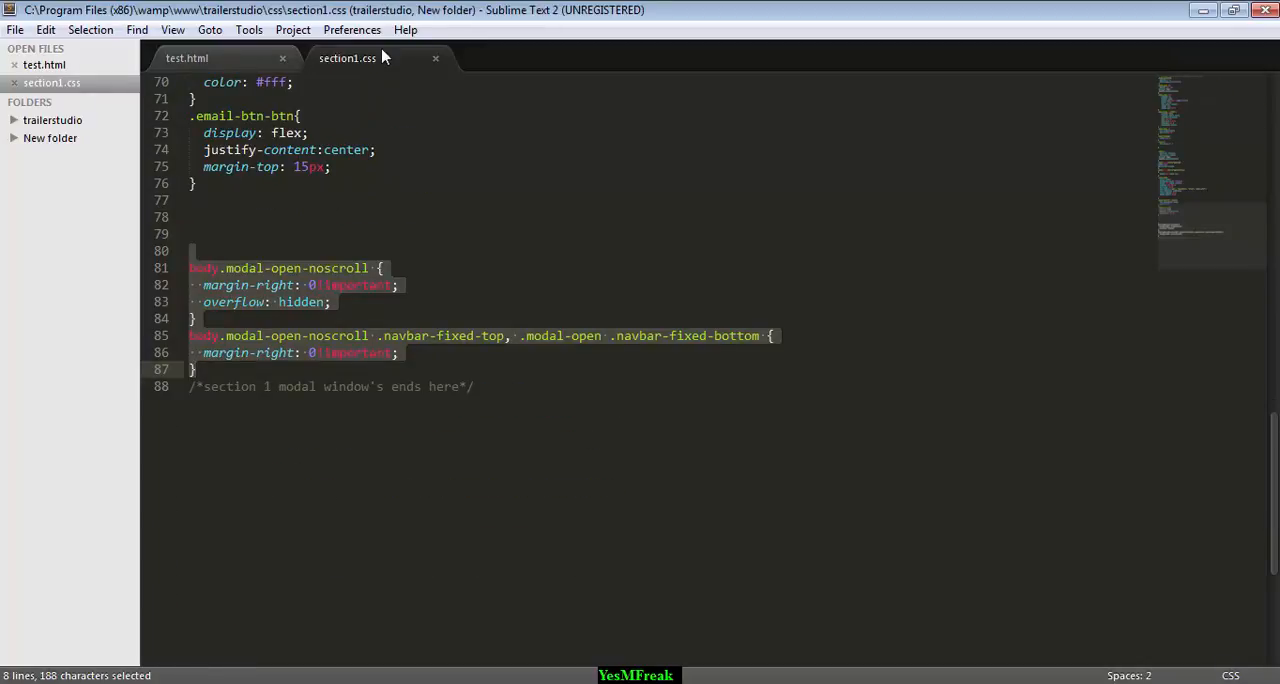
mouse_move(348, 58)
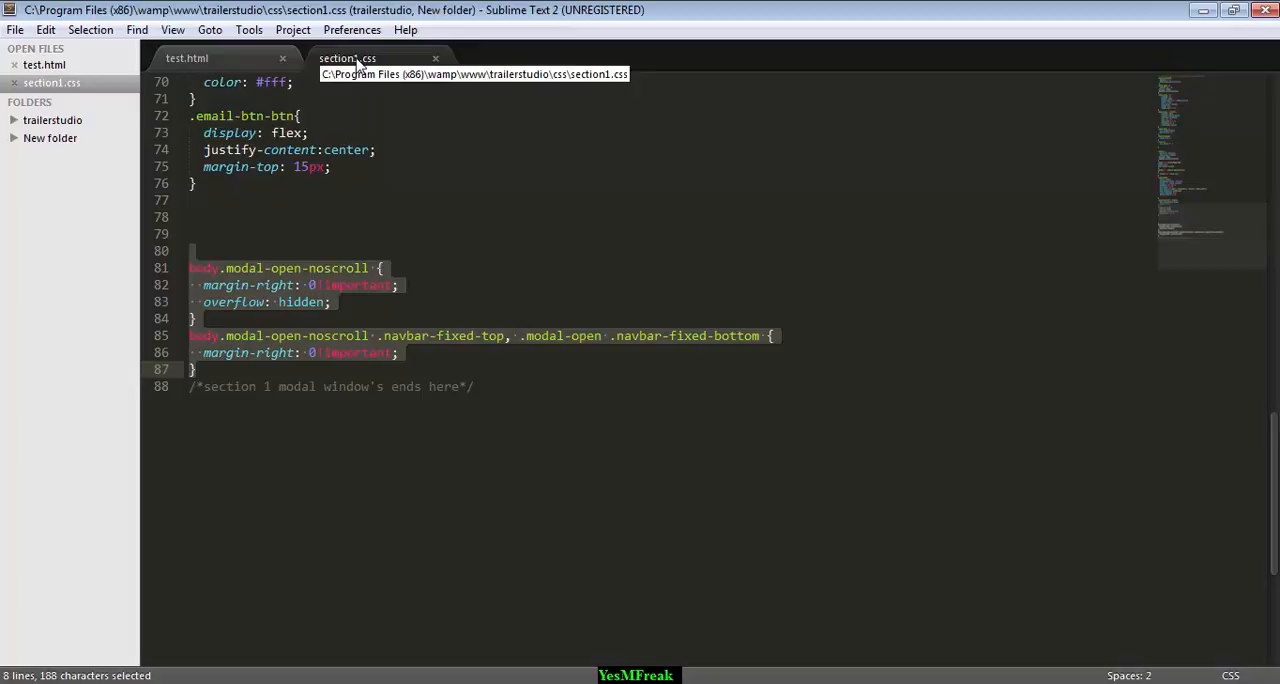
key("ctrl+s")
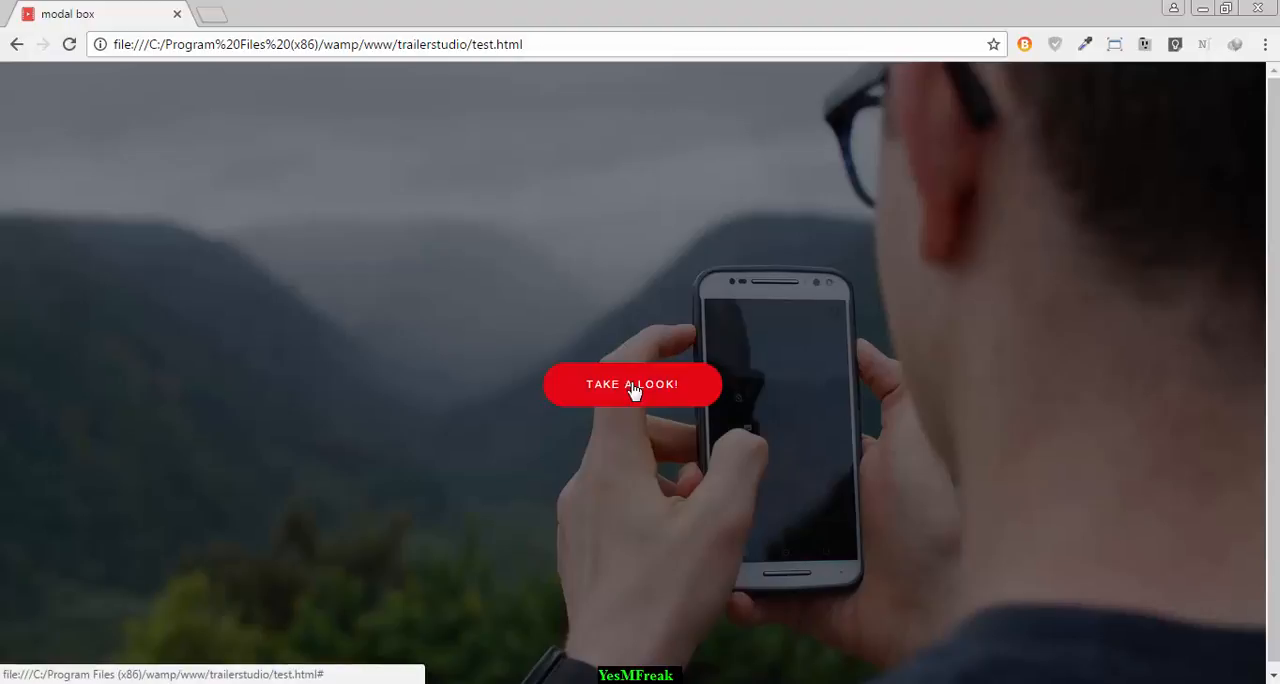
Step the modals from Hello There! to Hello Again! and close, checking for layout shift.
left_click(632, 384)
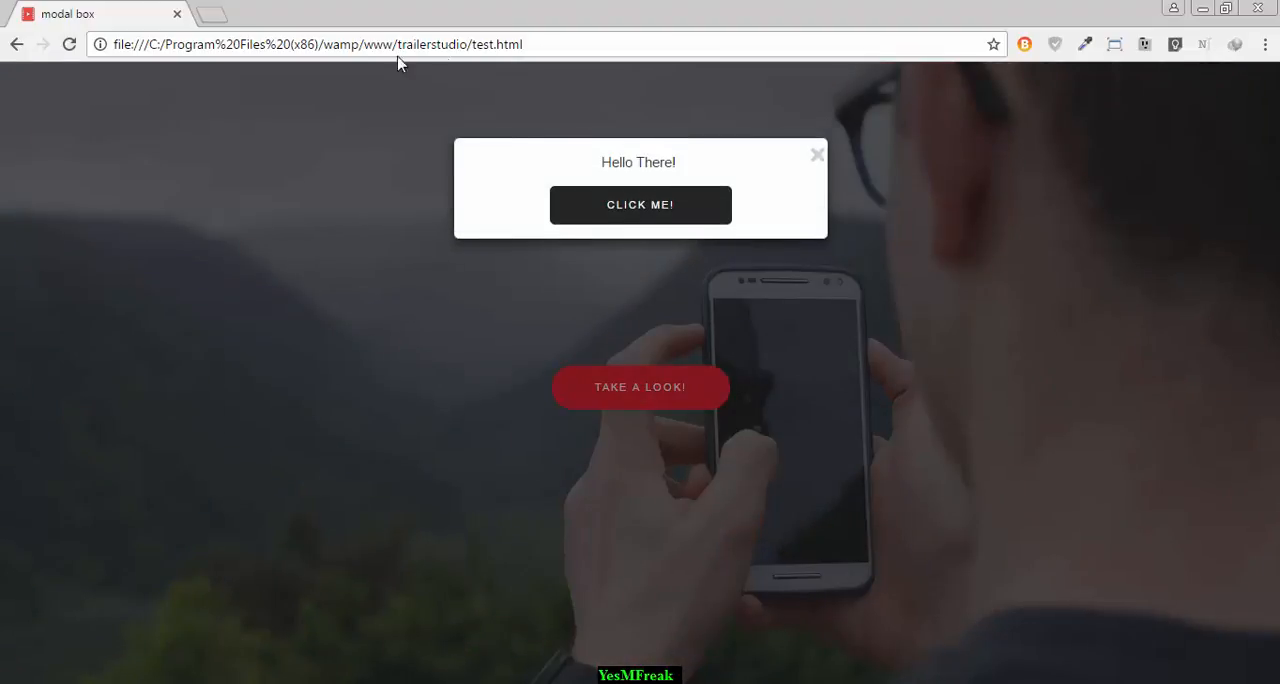
left_click(640, 204)
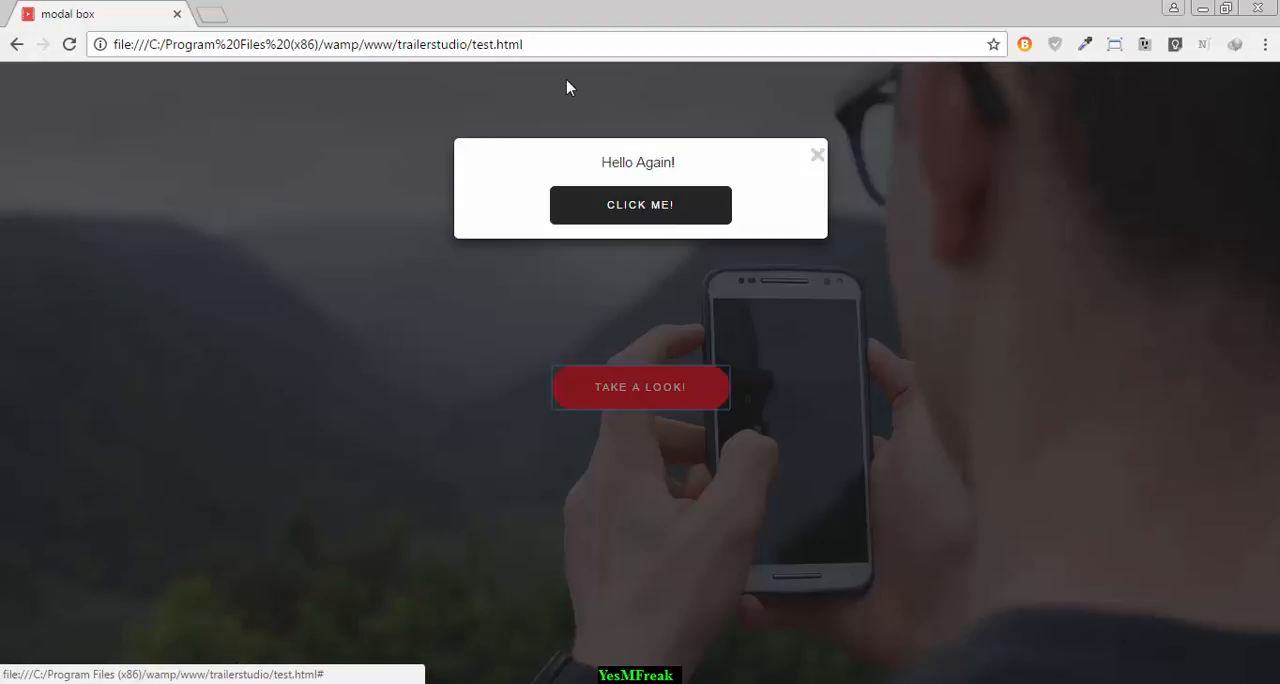
mouse_move(920, 200)
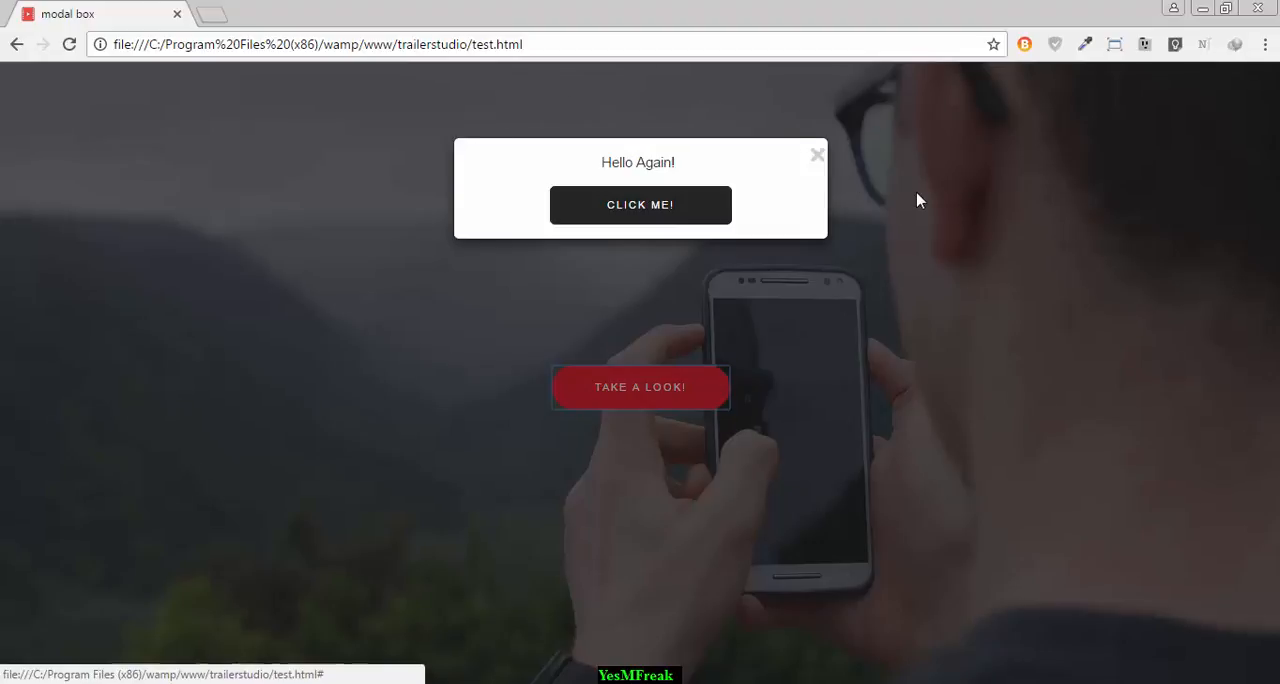
left_click(816, 154)
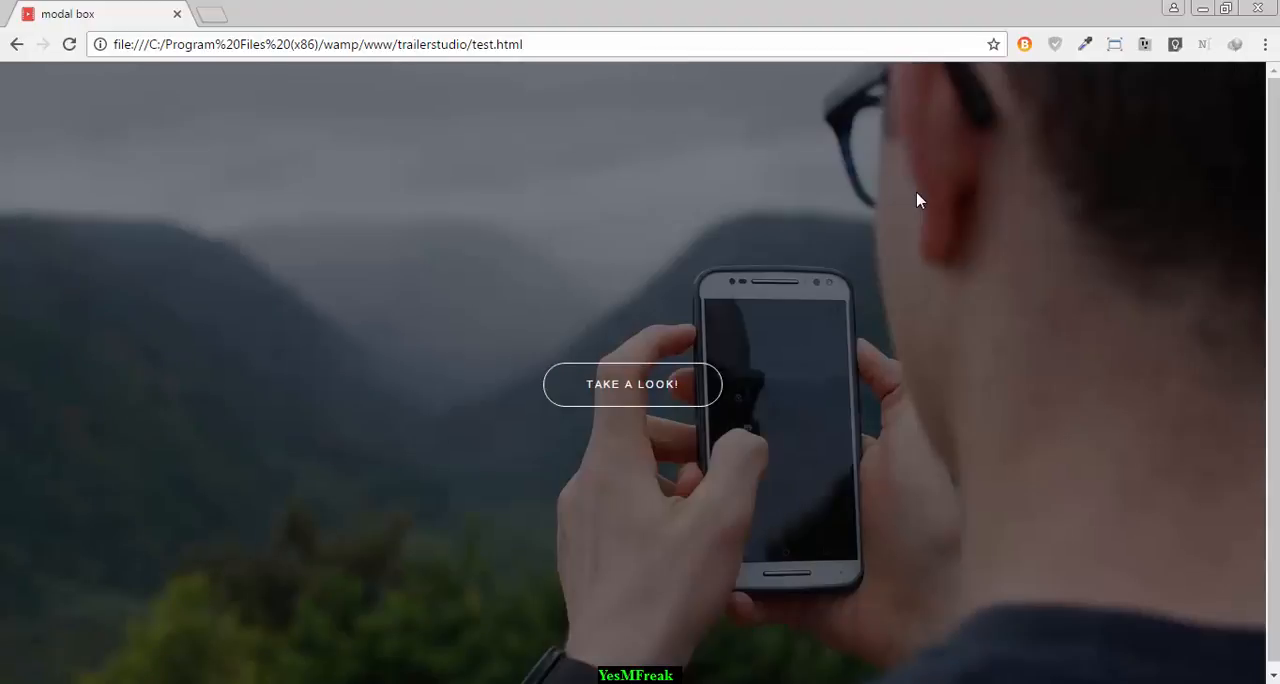
mouse_move(640, 388)
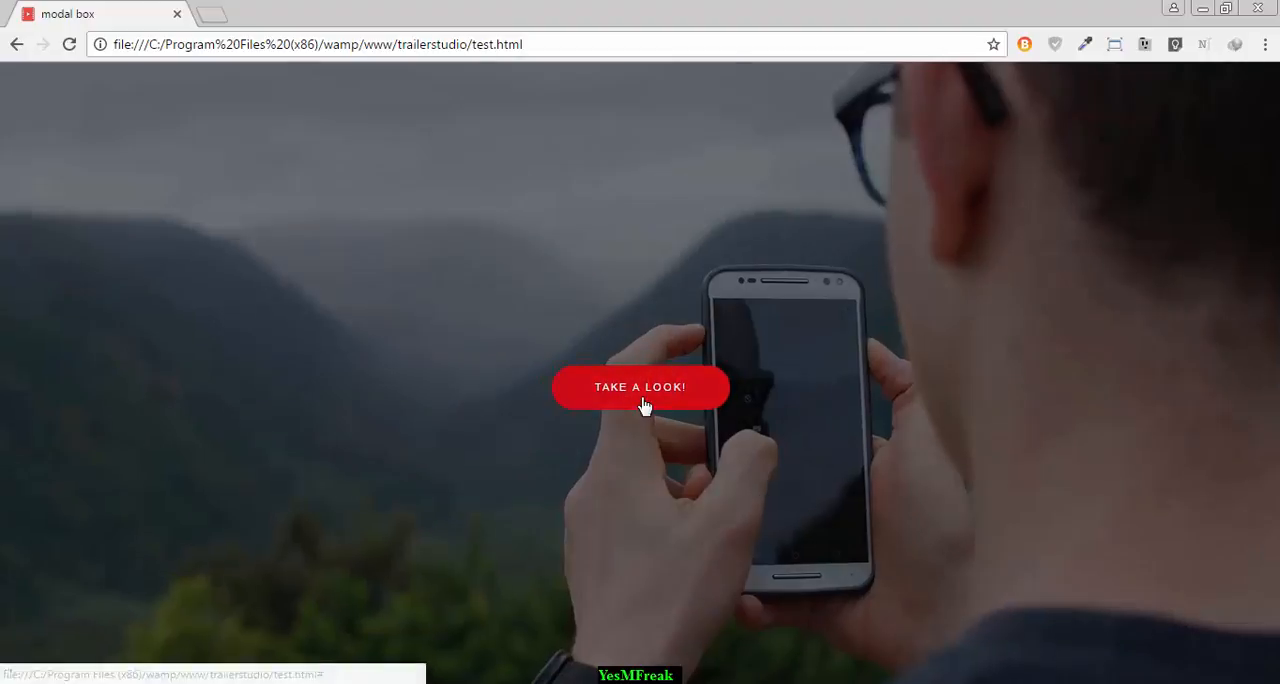
Reopen the chain, advance to the Welcome! modal, and return to the stylesheet.
left_click(640, 388)
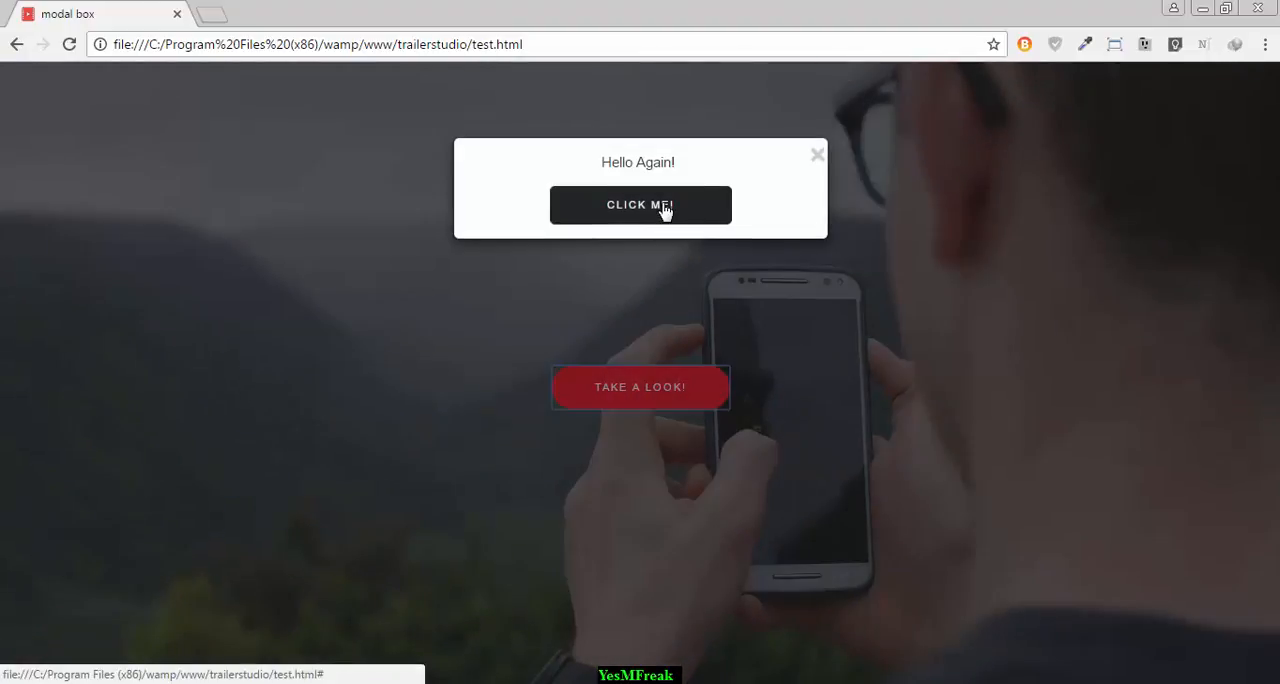
left_click(640, 206)
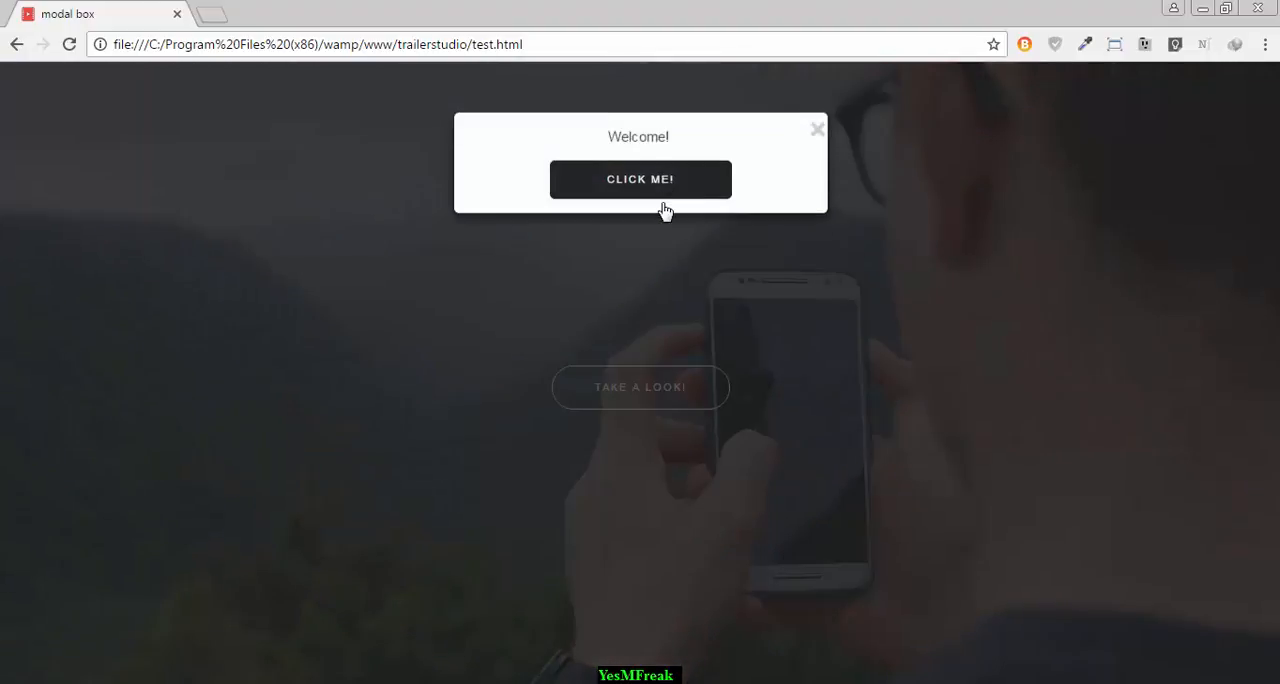
left_click(640, 180)
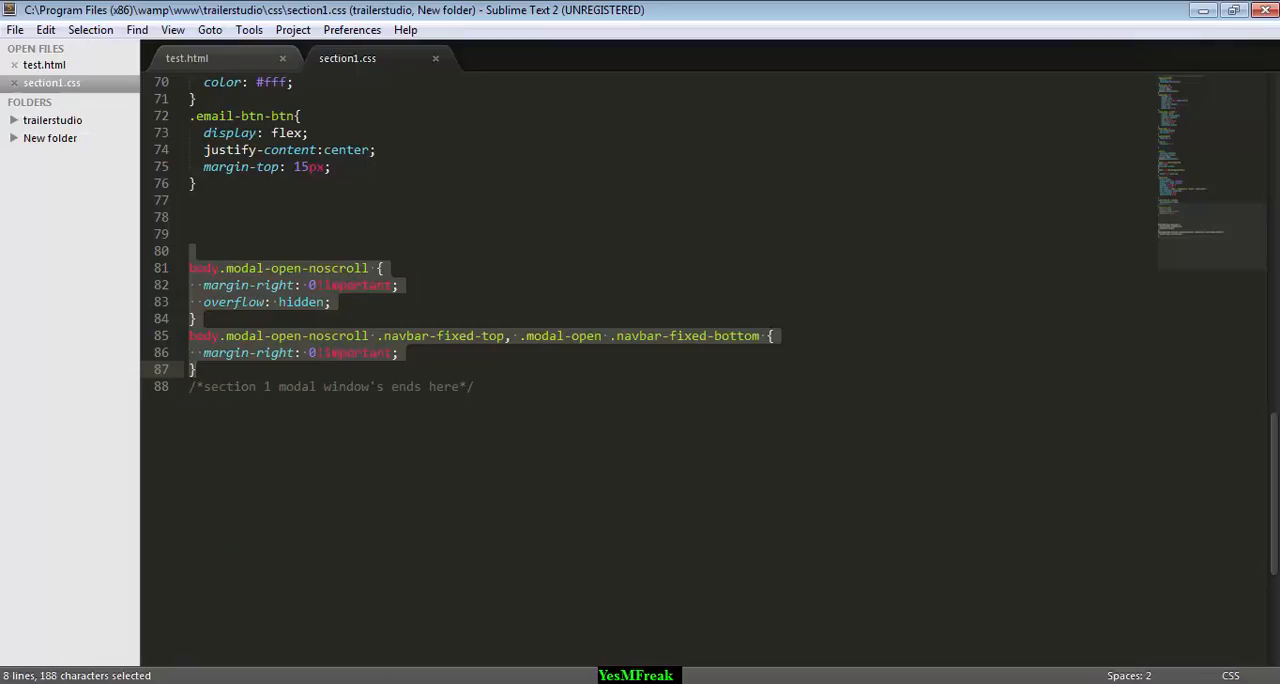
View test.html's noscroll script, then select margin-right: 0 !important in section1.css.
left_click(186, 58)
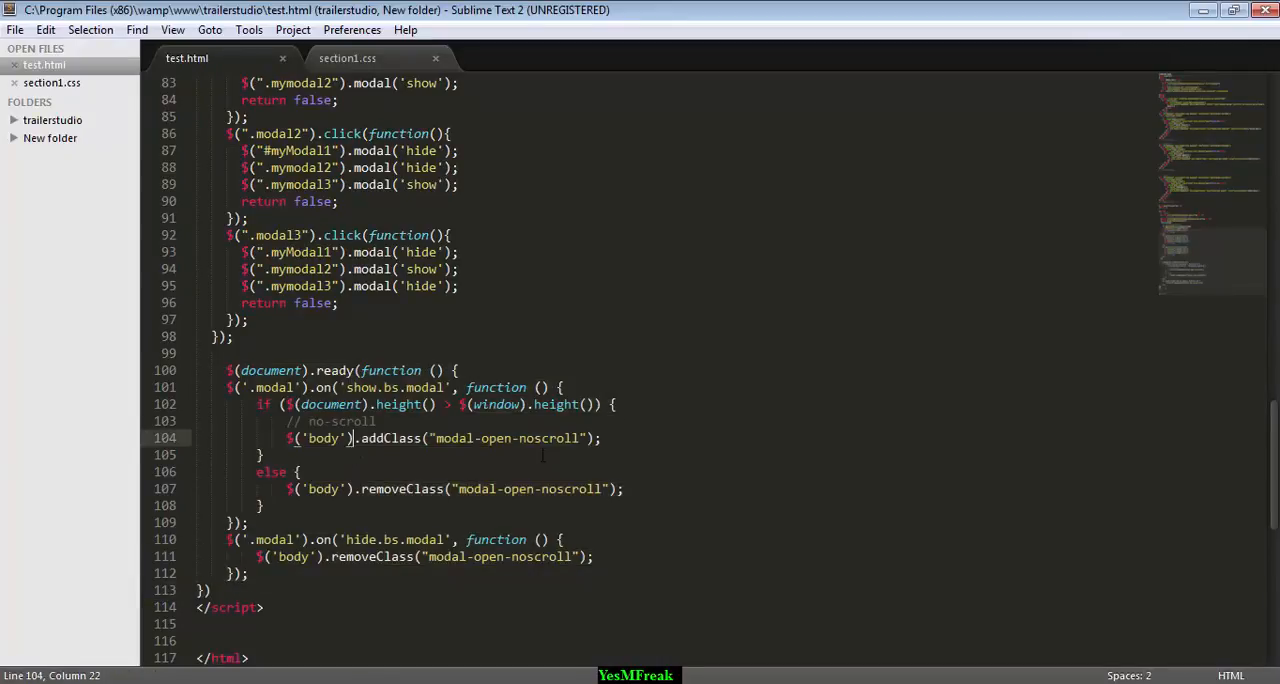
left_click(348, 58)
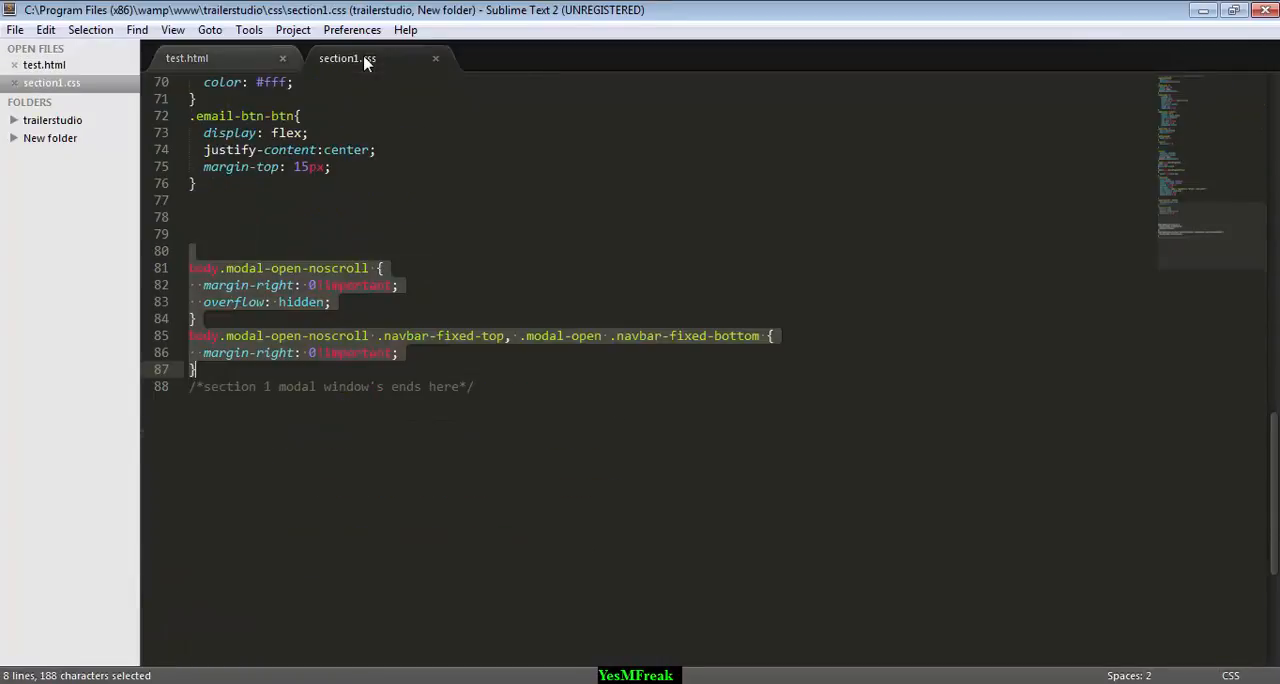
left_click(396, 284)
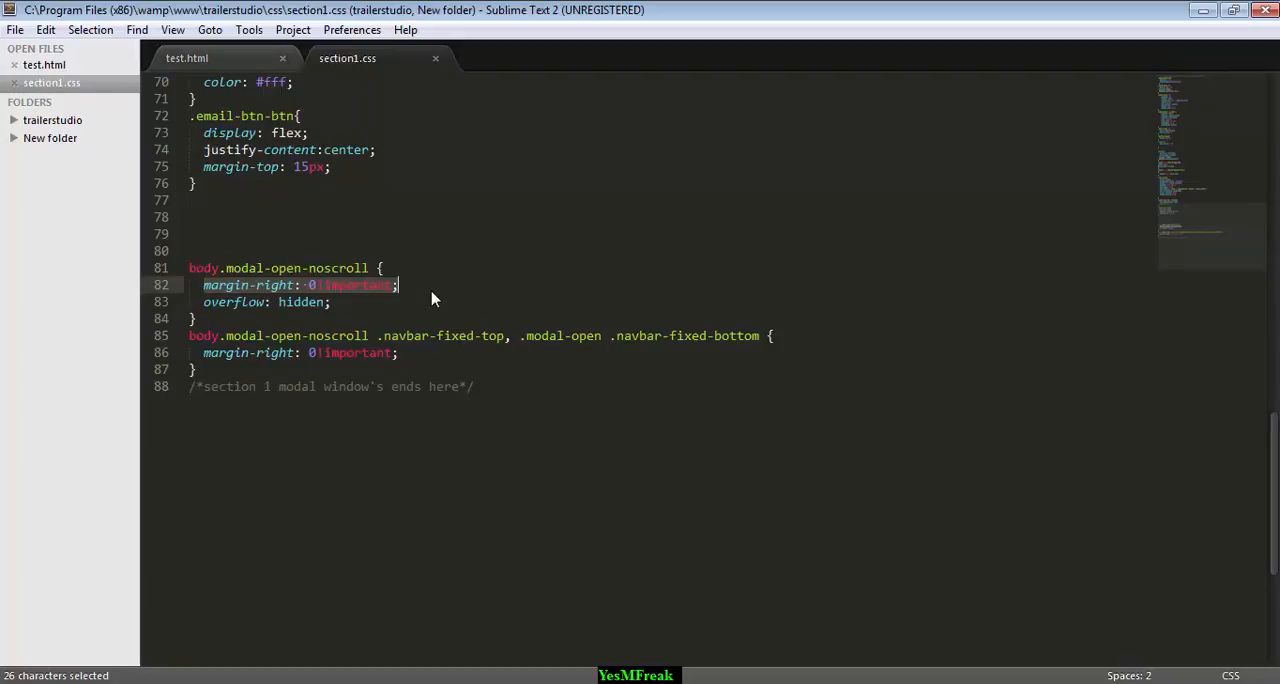
mouse_move(210, 296)
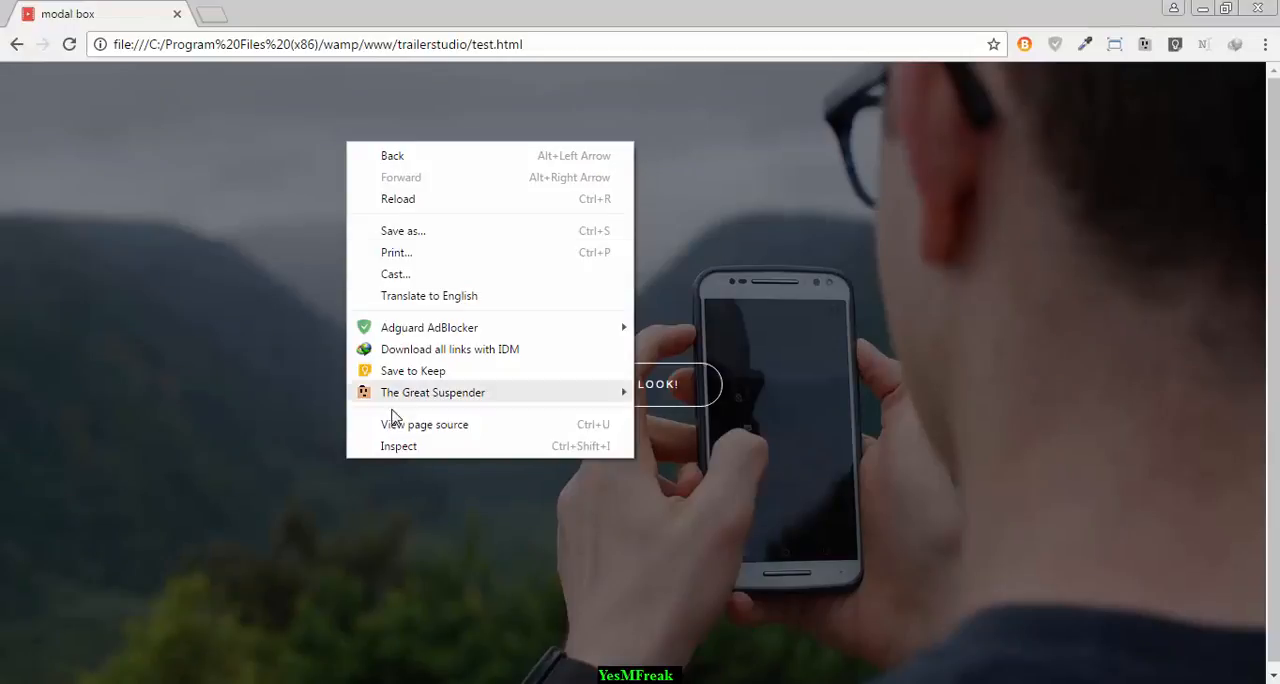
With DevTools open (F12), confirm body gains modal-open-noscroll as the modals open, then revisit section1.css.
left_click(480, 312)
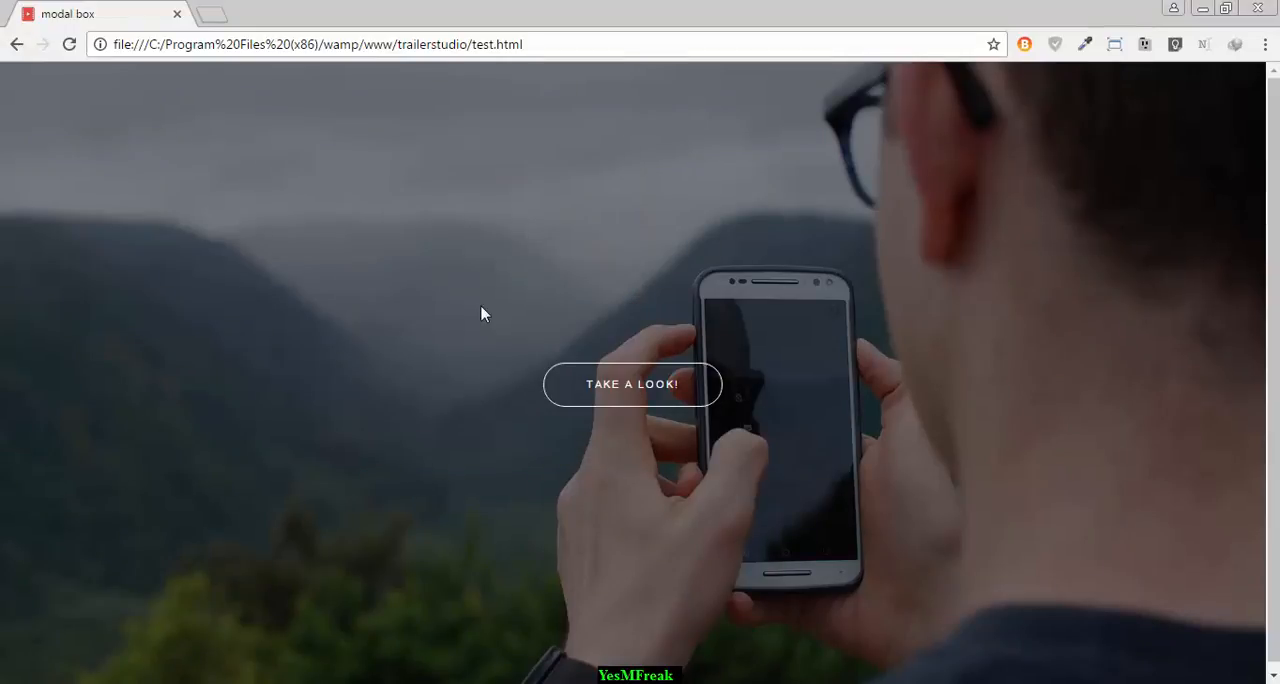
key("F12")
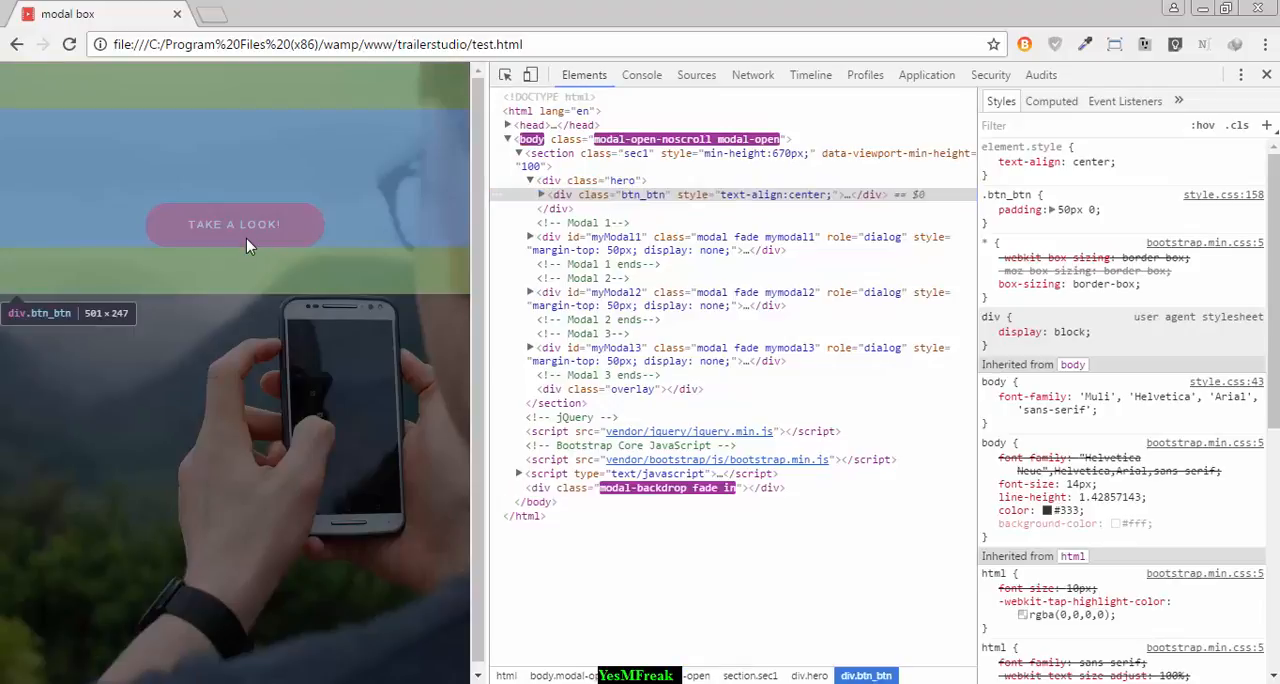
left_click(234, 224)
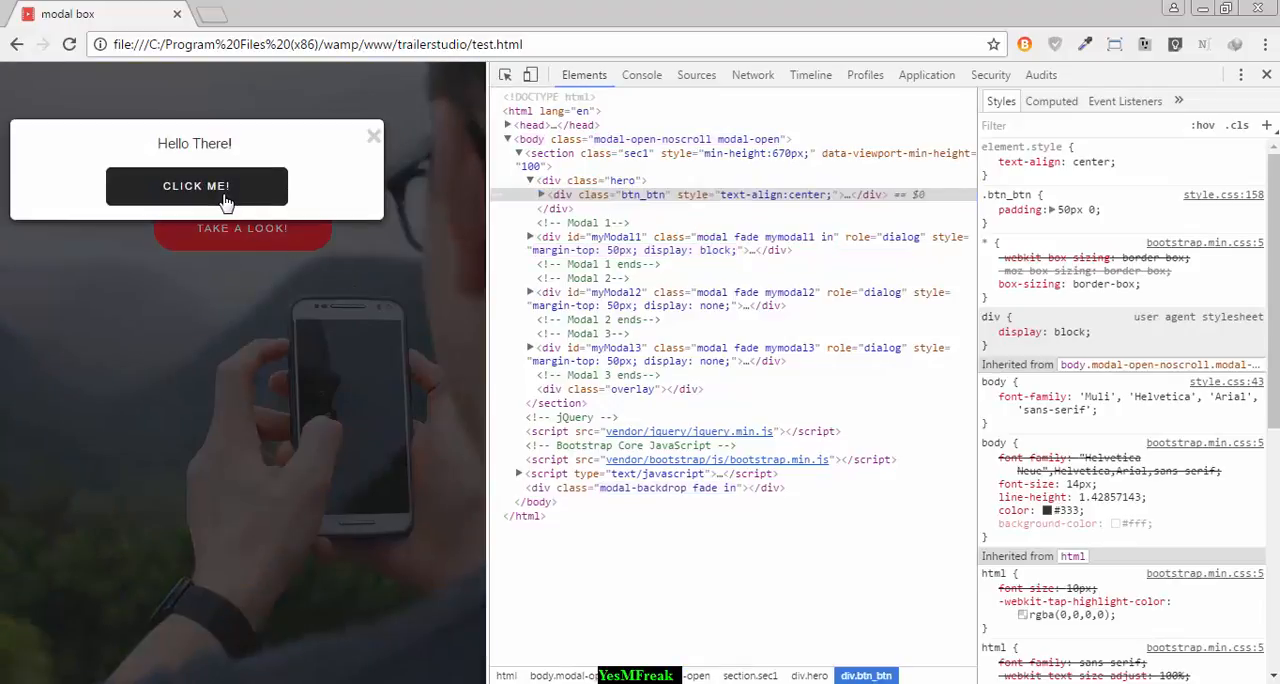
left_click(196, 186)
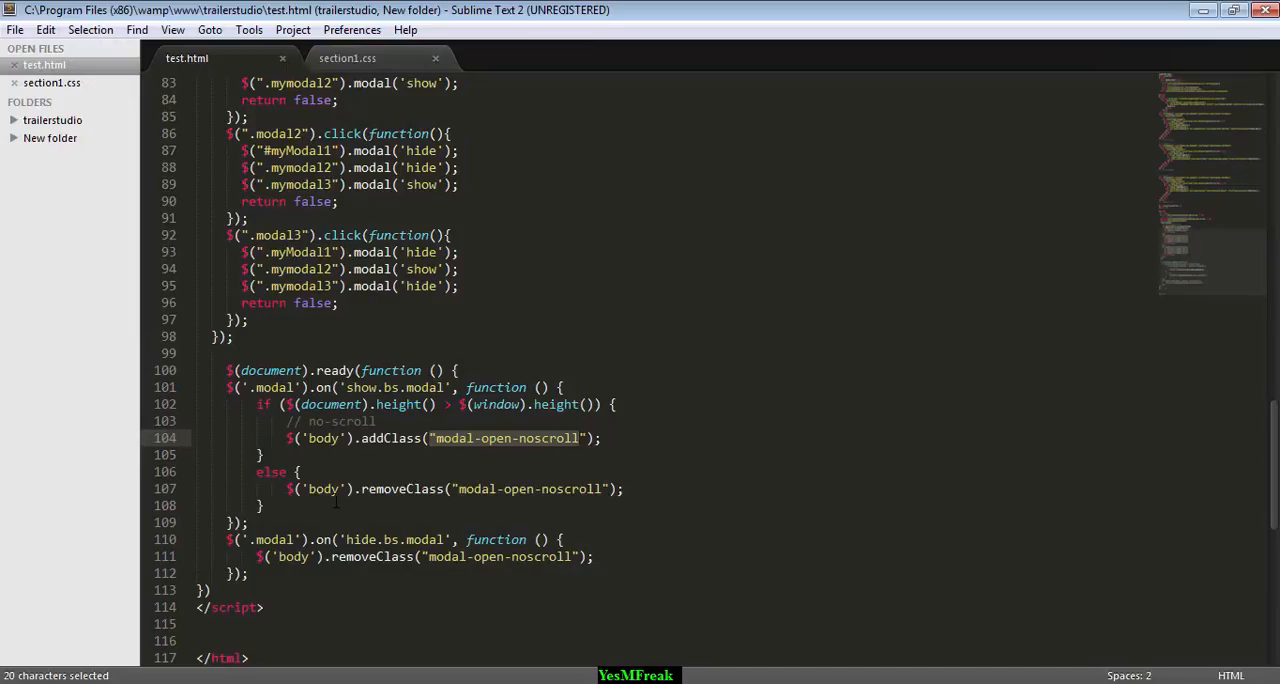
left_click(348, 58)
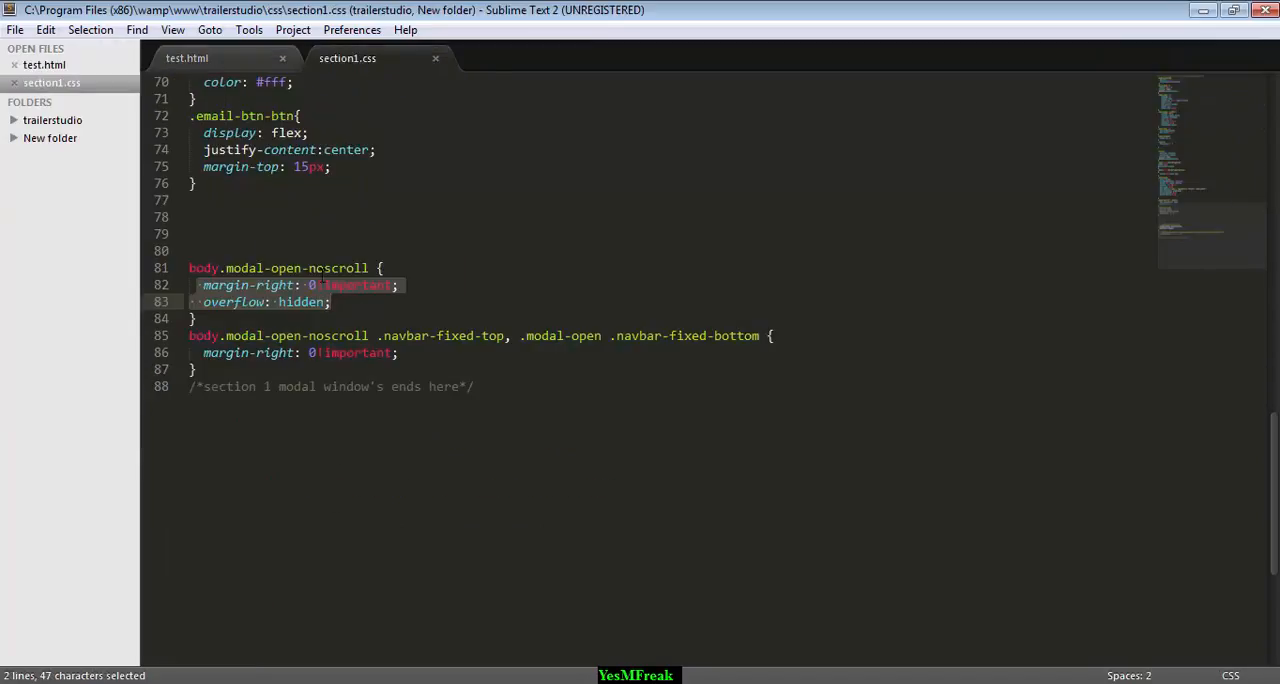